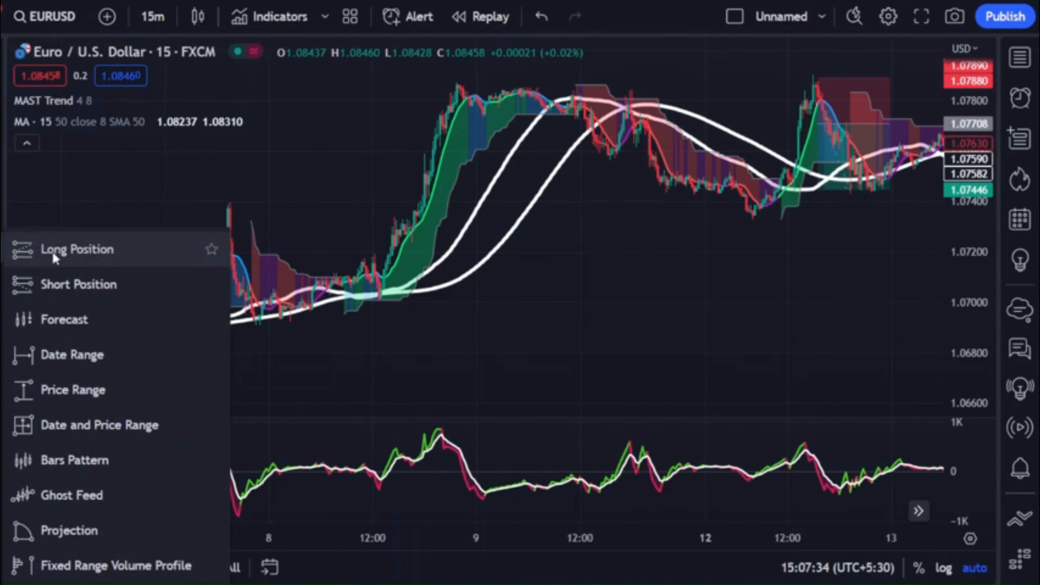
Place a Long Position drawing on EURUSD near the 8 June rally, showing a 1:1 risk/reward.
{"action": "left_click", "coordinate": [77, 249]}
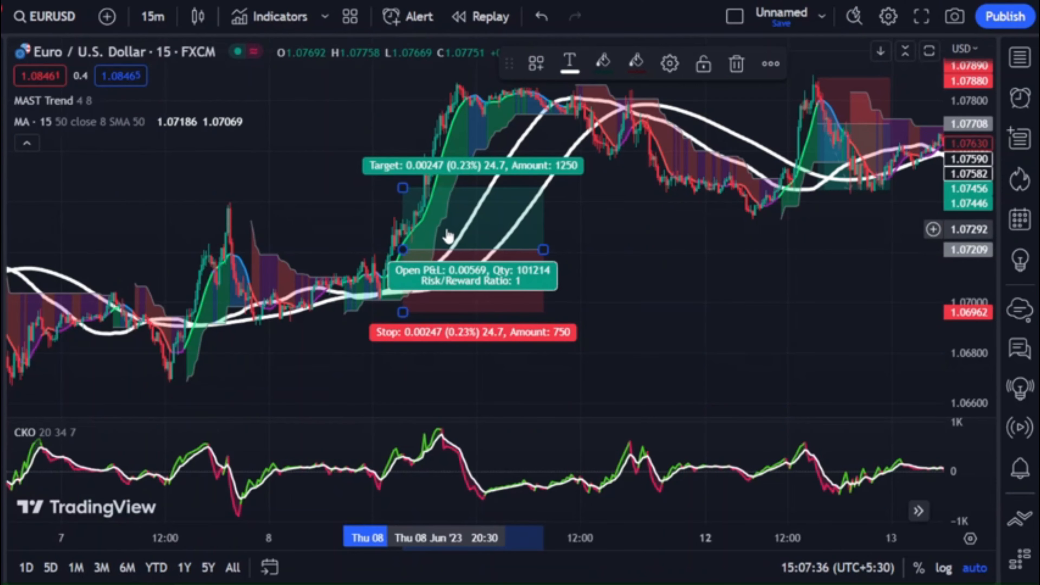